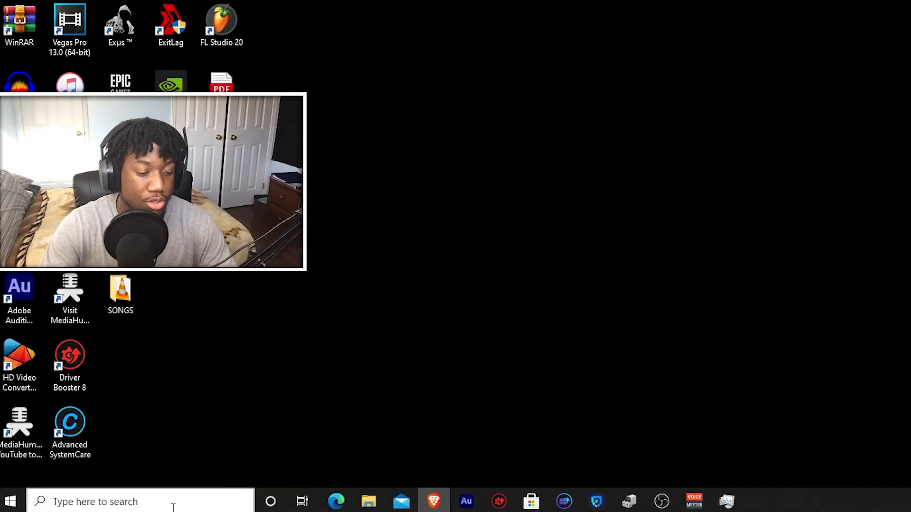
Search the taskbar for 'device manager' to launch Device Manager.
text(device manager)
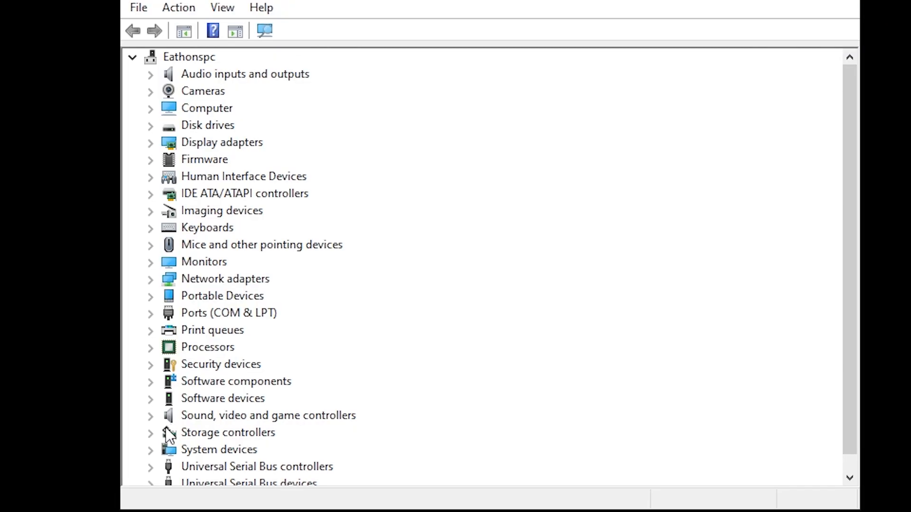
Expand Sound, video and game controllers to reveal the Realtek(R) Audio device.
click(151, 415)
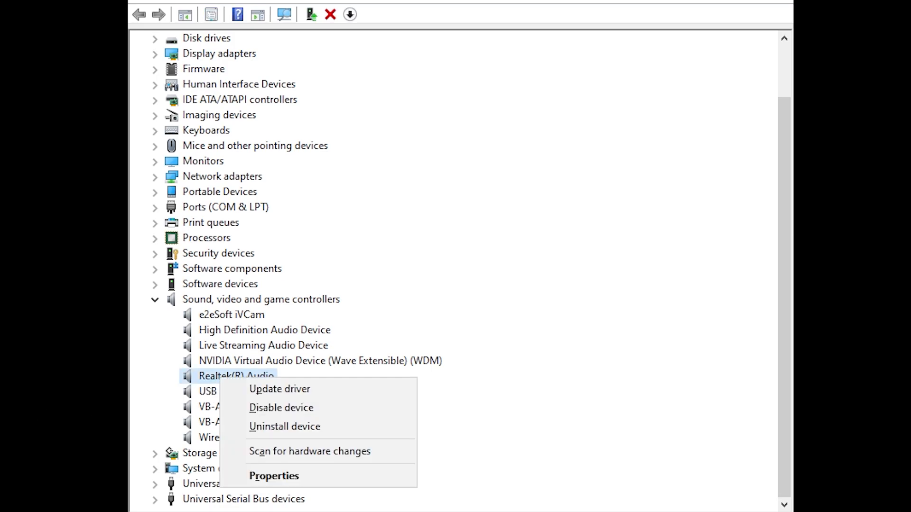
mouse_move(151, 425)
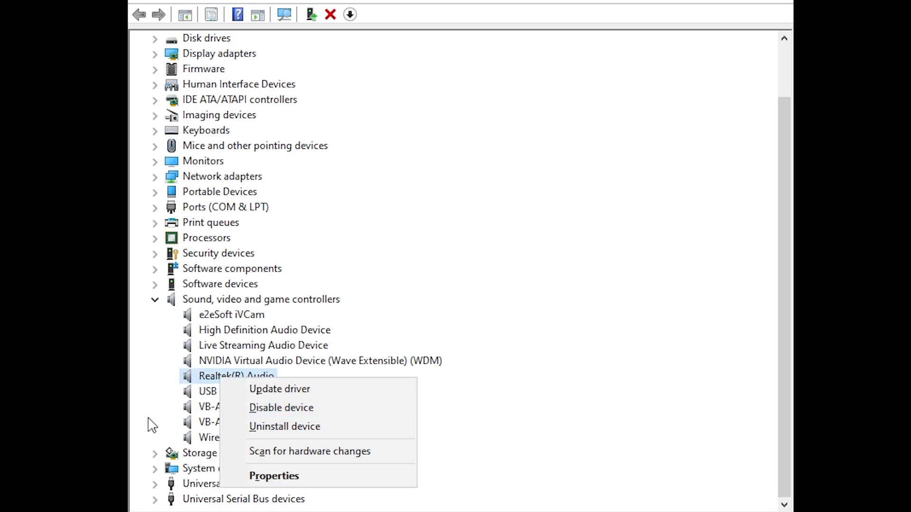